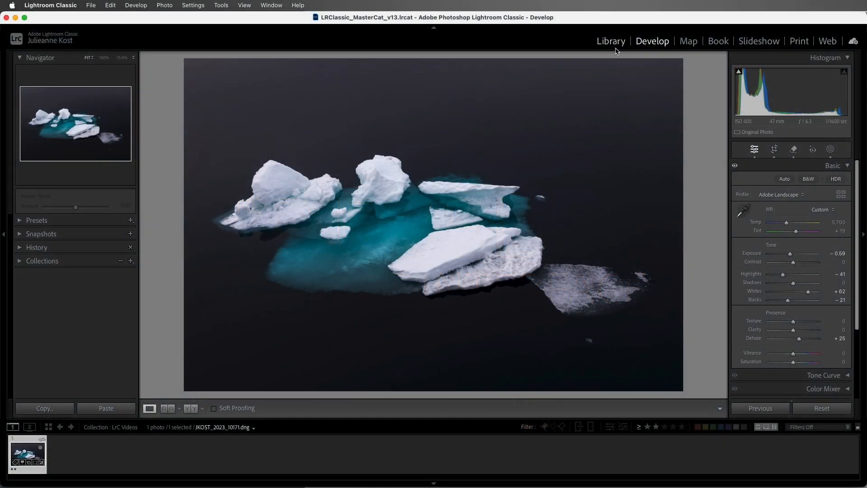
# Switch between Library and Develop and check that the 100% zoom is kept for the iceberg photo.
pyautogui.click(610, 41)
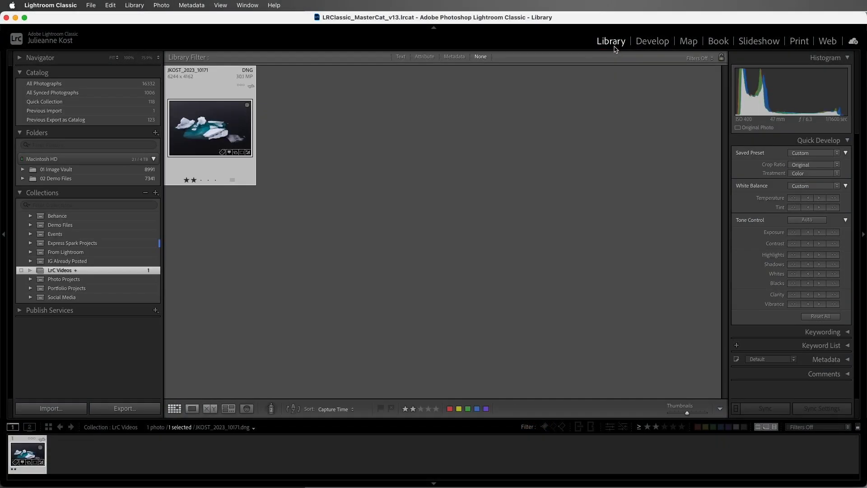
pyautogui.moveTo(652, 40)
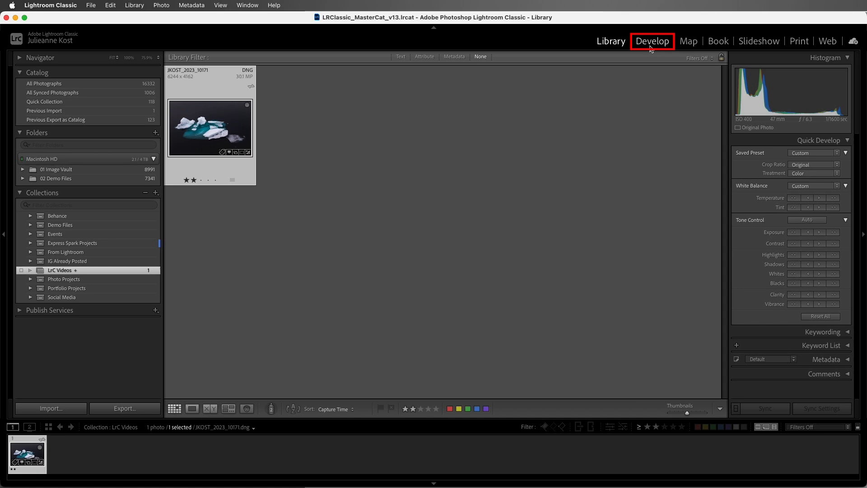
pyautogui.moveTo(651, 47)
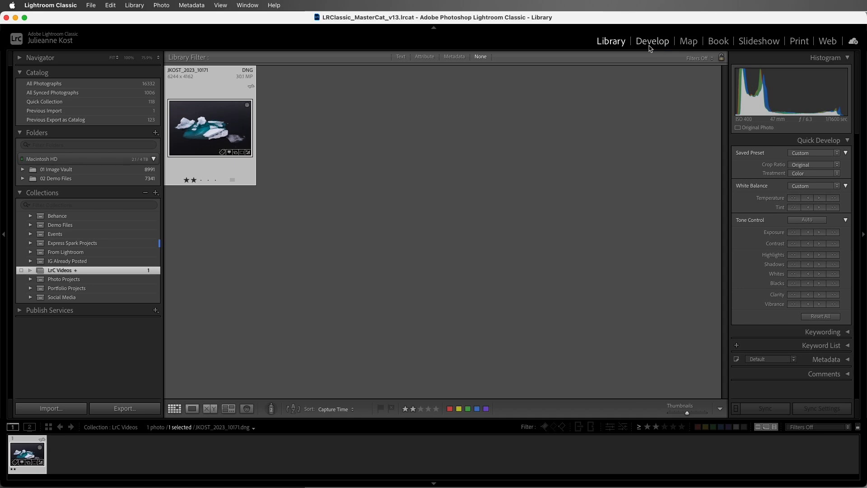
pyautogui.click(652, 40)
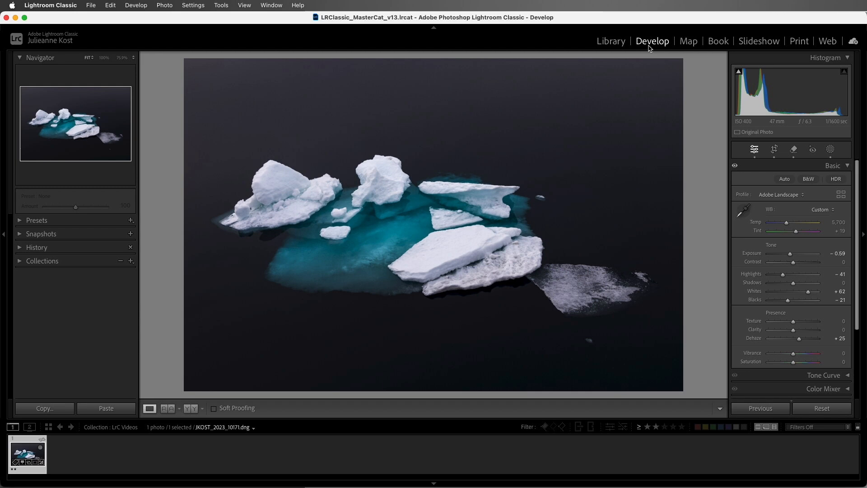
pyautogui.moveTo(621, 78)
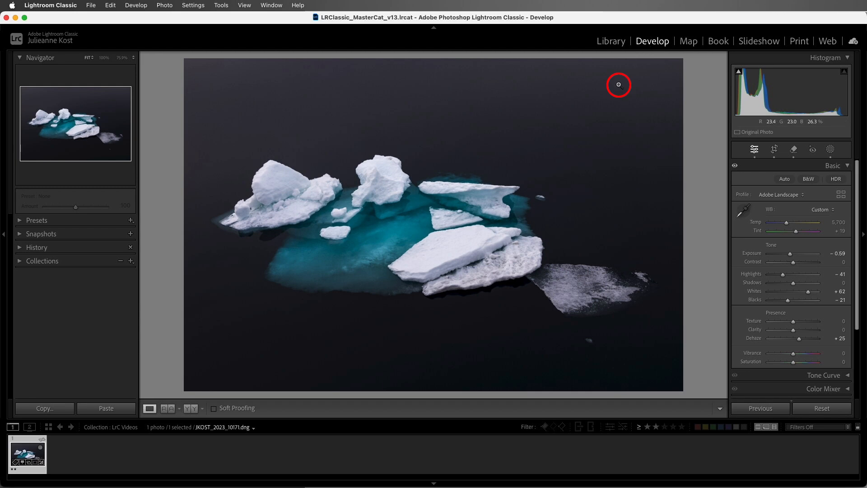
pyautogui.click(617, 85)
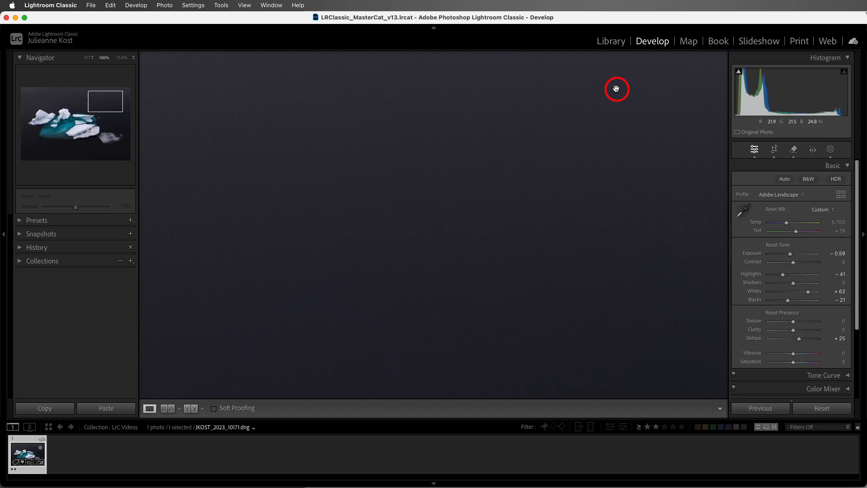
pyautogui.click(610, 41)
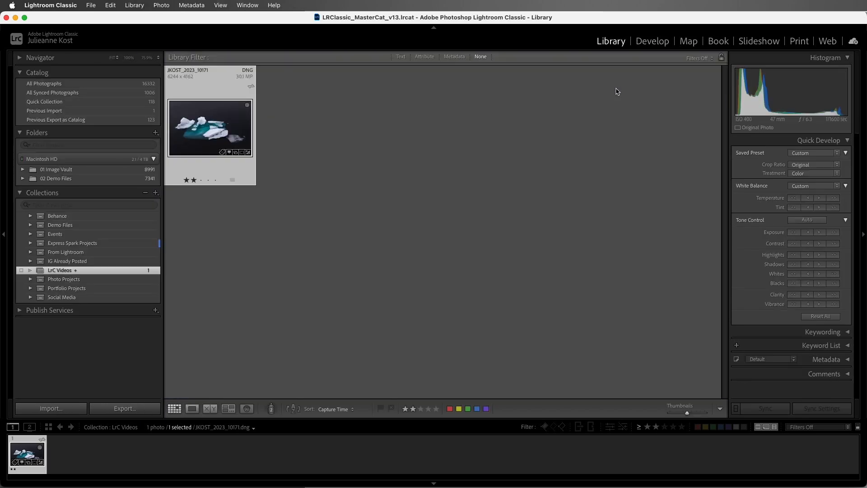
pyautogui.moveTo(344, 115)
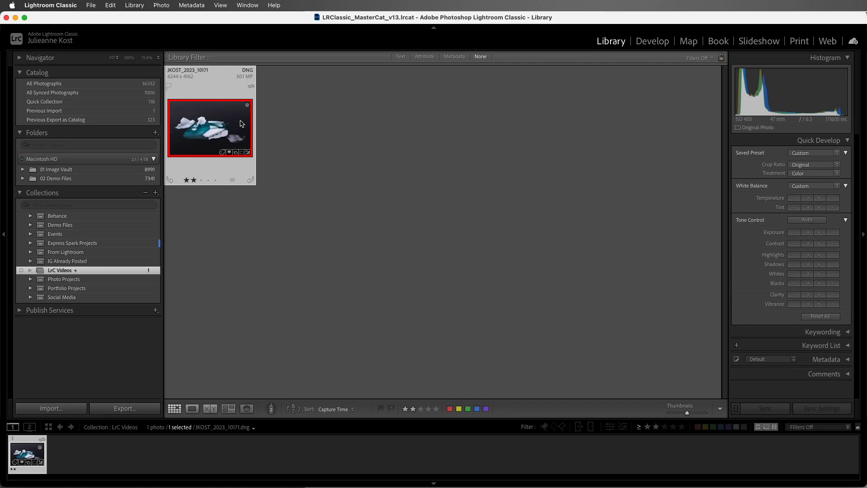
pyautogui.click(651, 40)
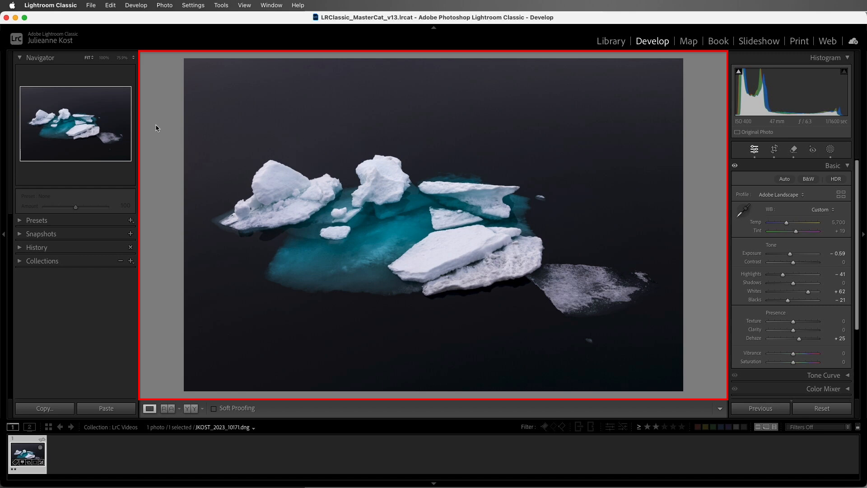
pyautogui.moveTo(154, 127)
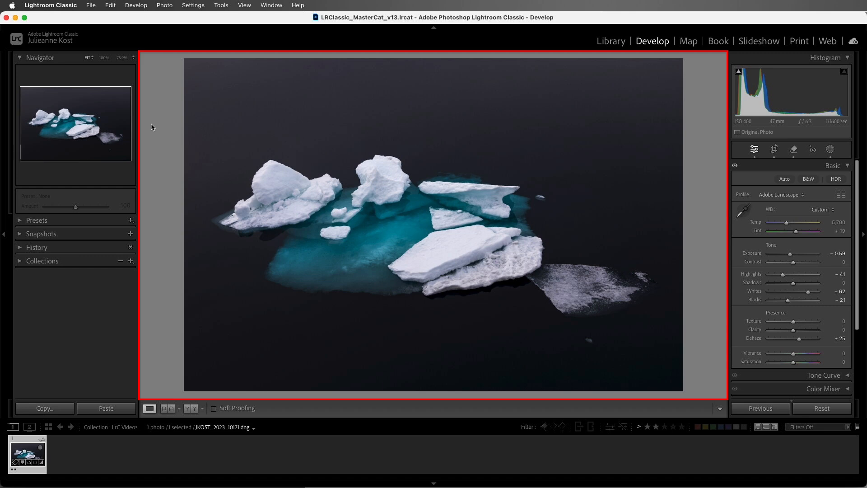
# Set the backdrop colour around the photo back to medium gray.
pyautogui.rightClick(163, 155)
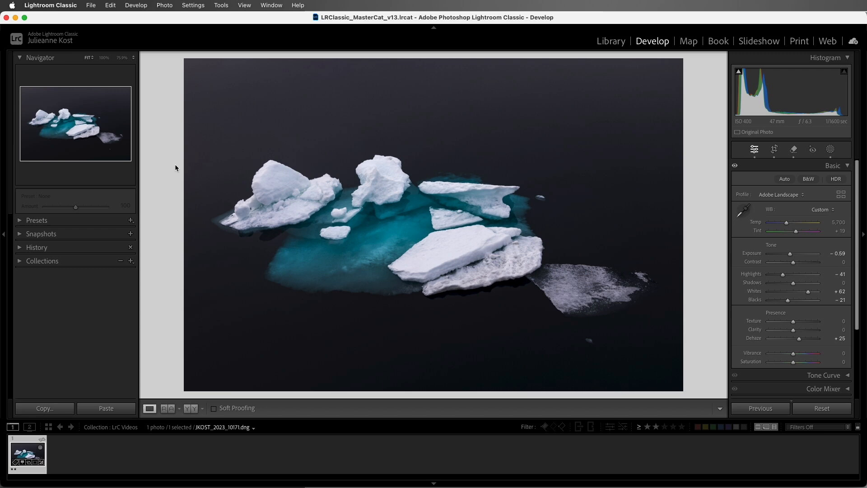
pyautogui.rightClick(176, 168)
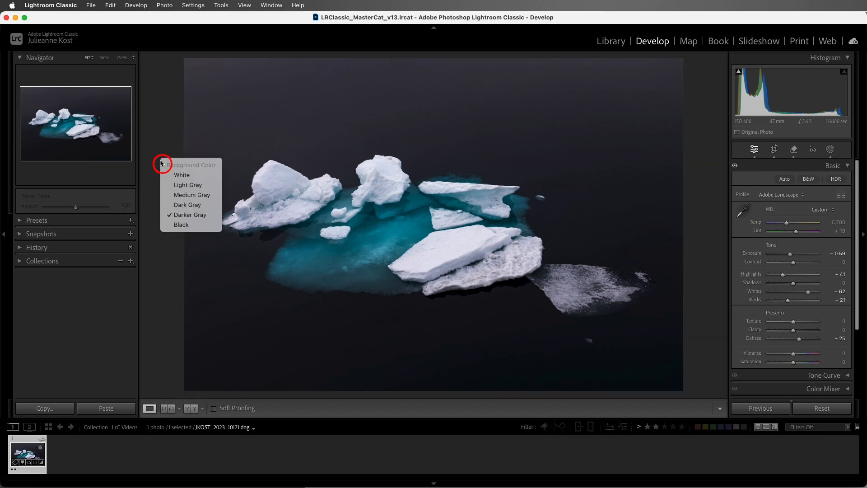
pyautogui.click(191, 195)
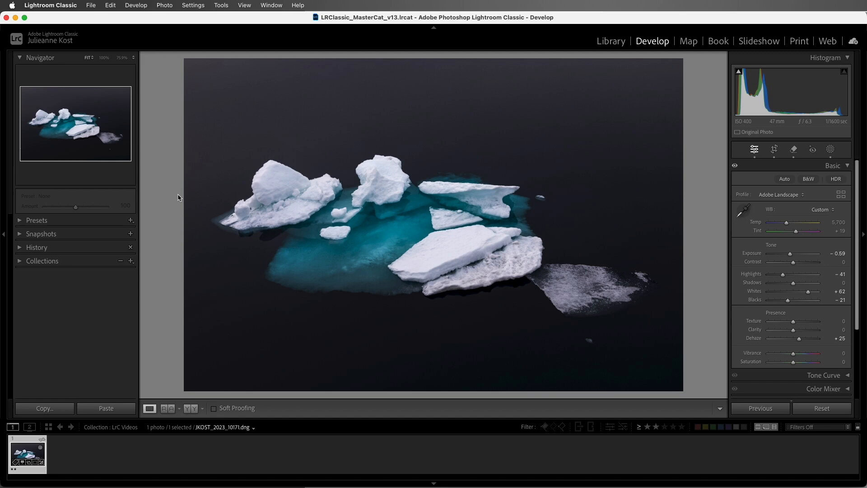
pyautogui.moveTo(387, 191)
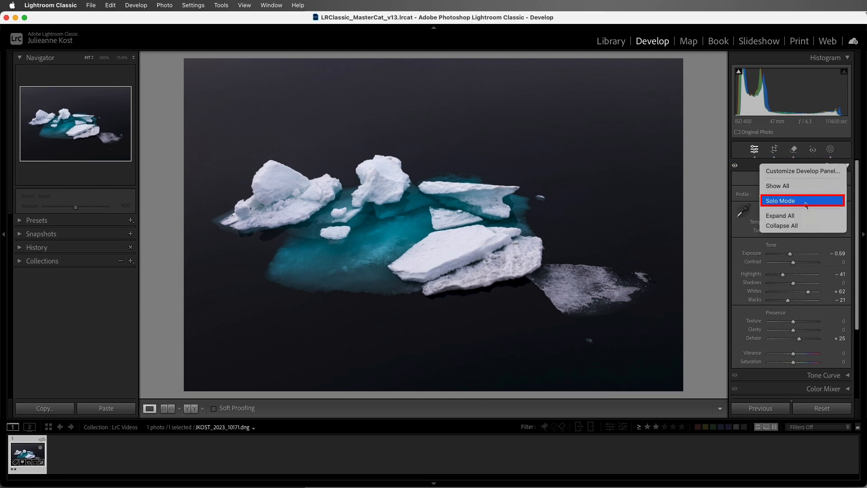
# Enable Solo Mode for the adjustment sections, then switch from Tone Curve back to Basic.
pyautogui.click(781, 201)
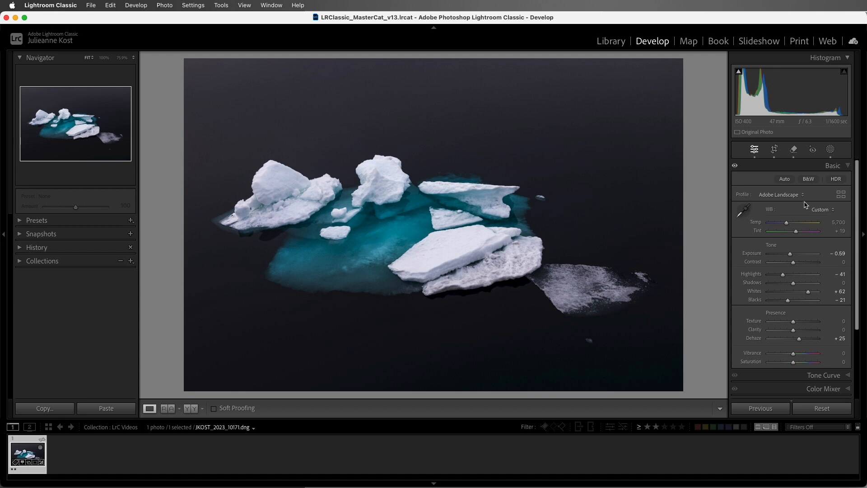
pyautogui.moveTo(808, 302)
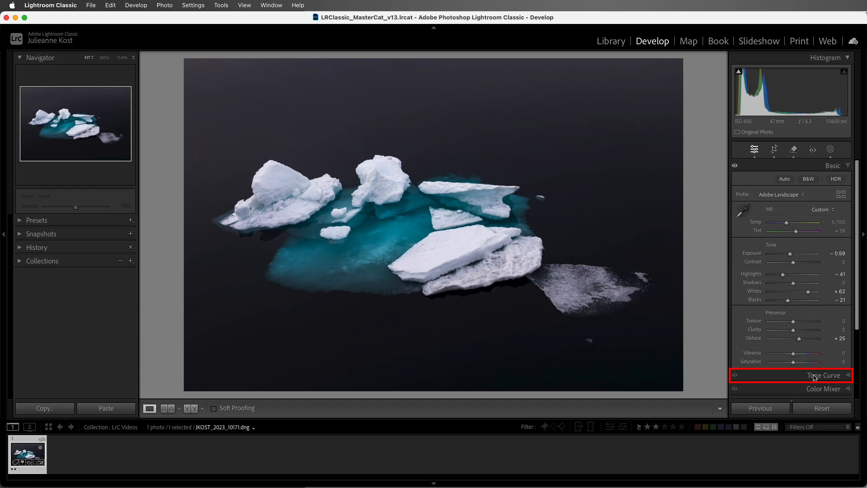
pyautogui.click(824, 375)
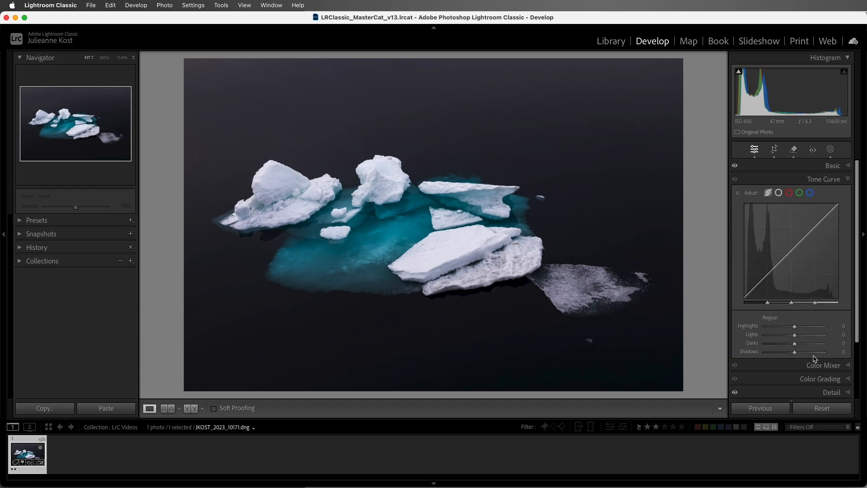
pyautogui.moveTo(807, 172)
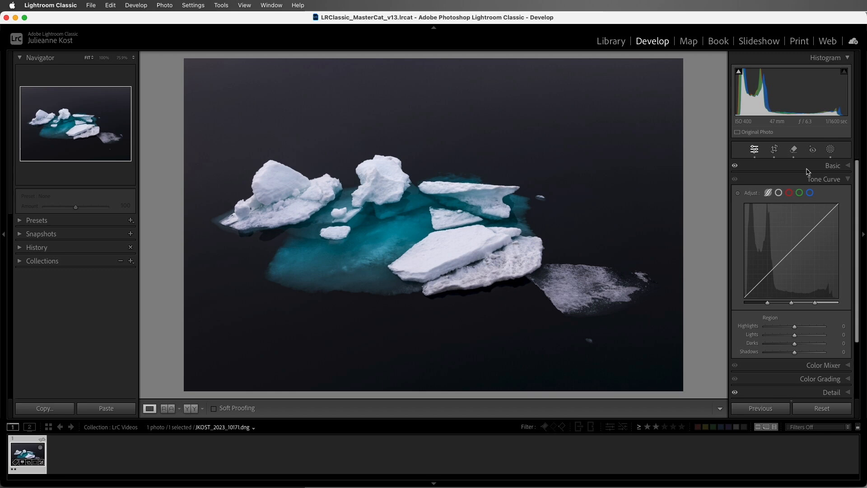
pyautogui.moveTo(830, 169)
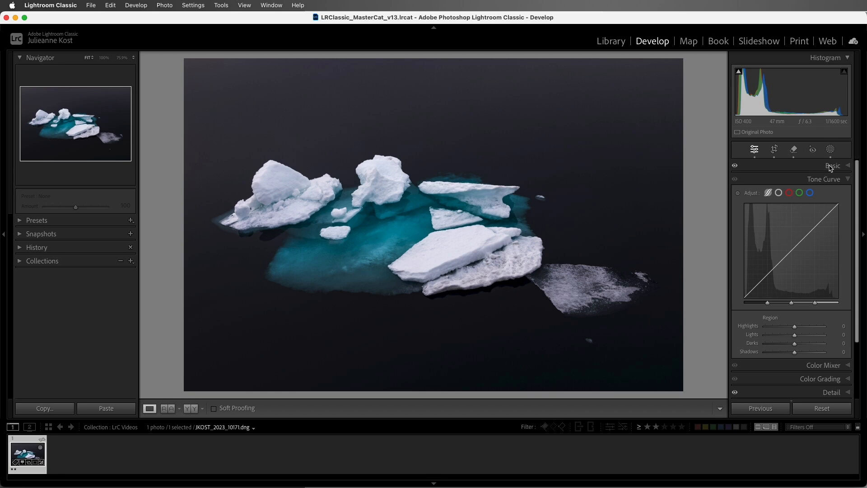
pyautogui.click(832, 165)
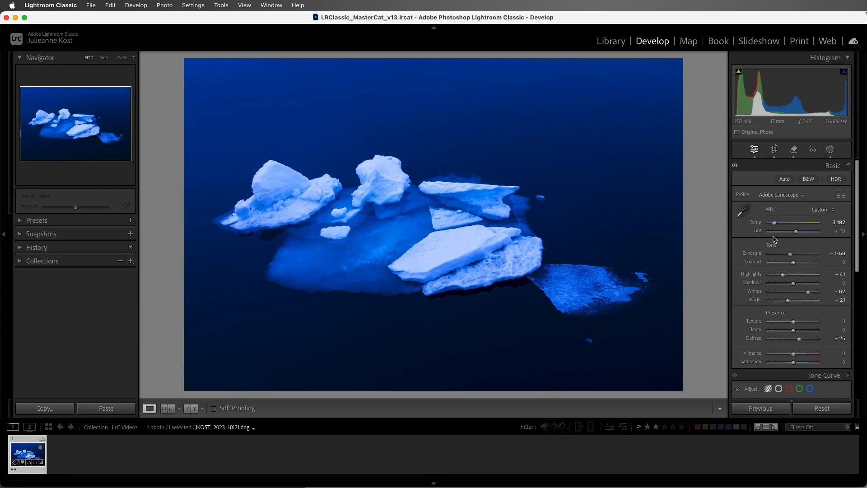
pyautogui.click(774, 222)
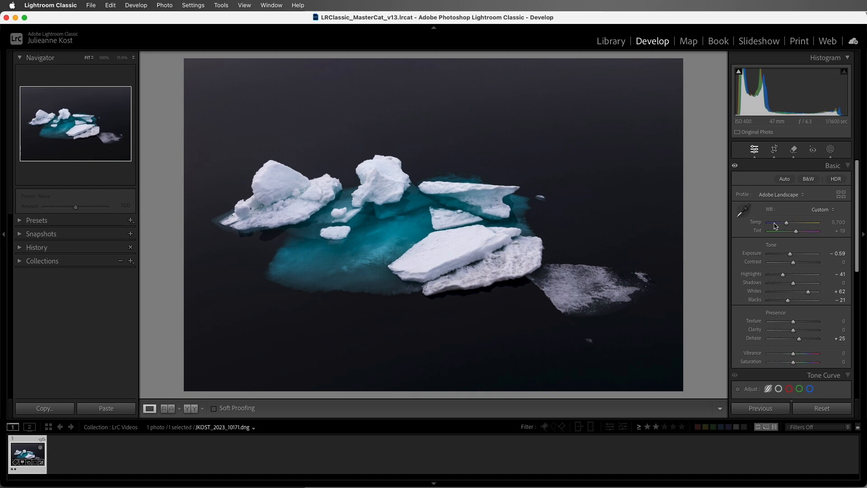
pyautogui.moveTo(776, 240)
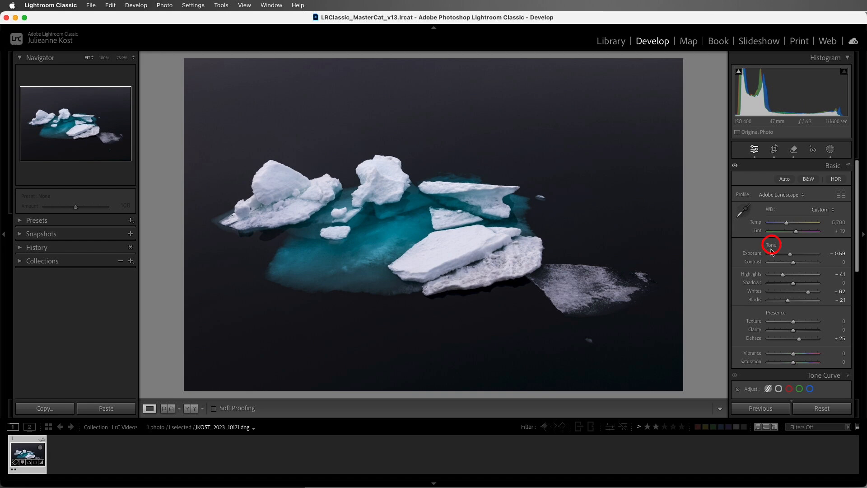
pyautogui.doubleClick(770, 245)
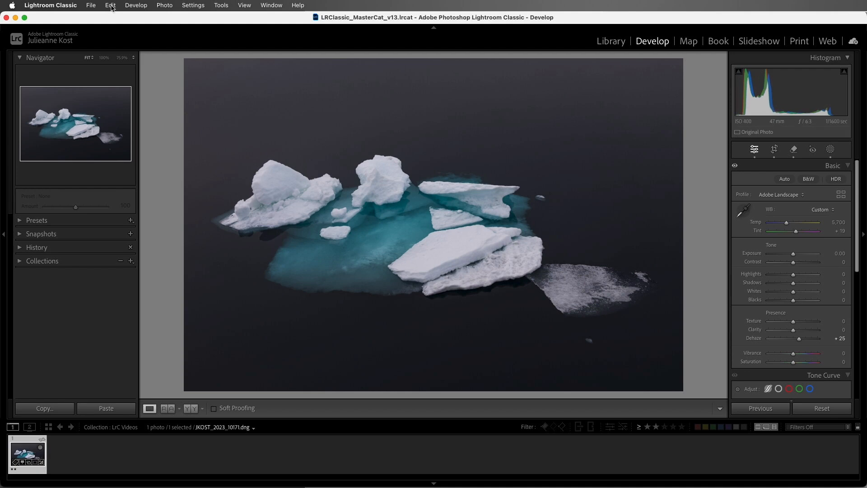
pyautogui.click(109, 6)
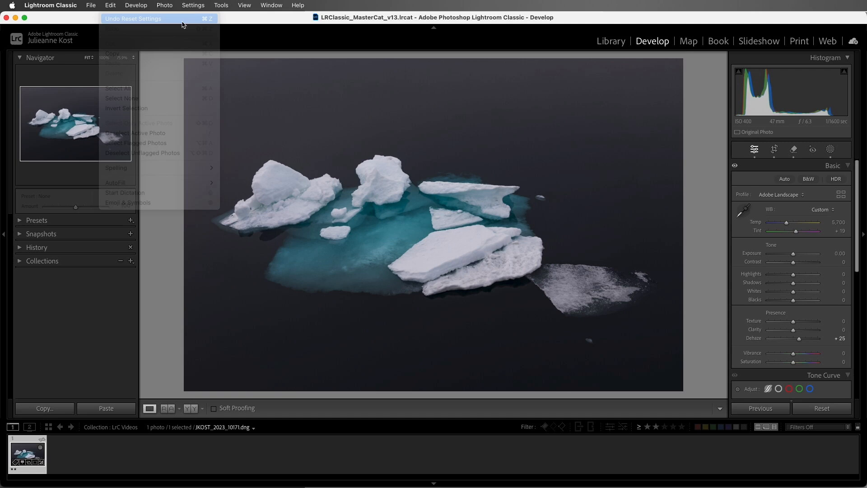
pyautogui.click(133, 18)
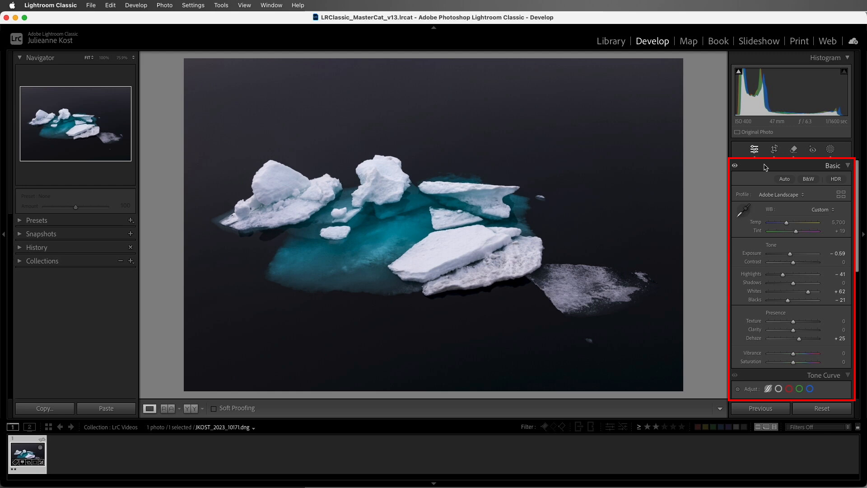
pyautogui.rightClick(767, 167)
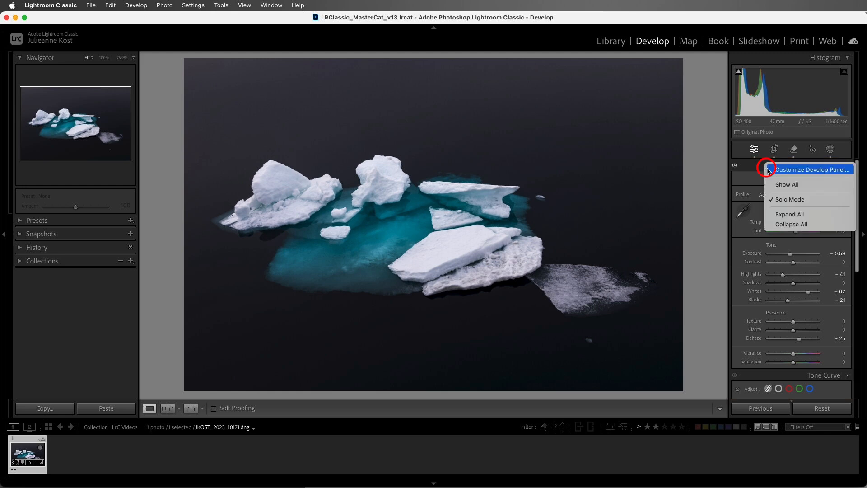
pyautogui.click(812, 169)
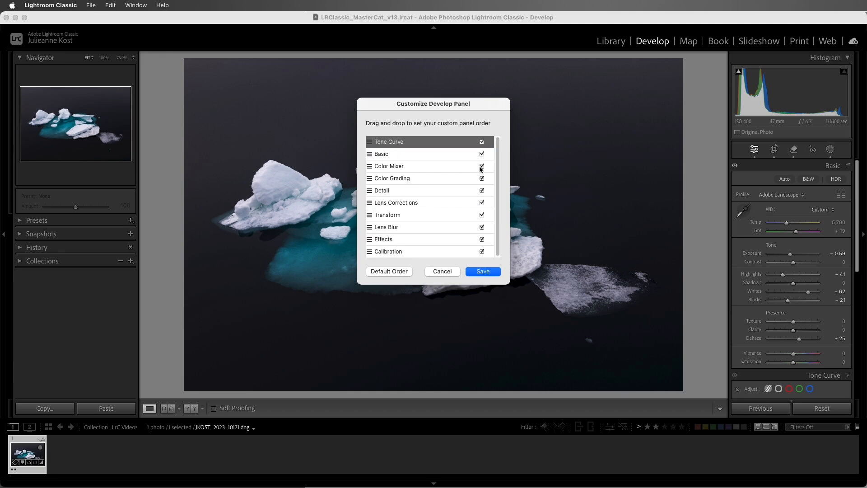
pyautogui.click(481, 166)
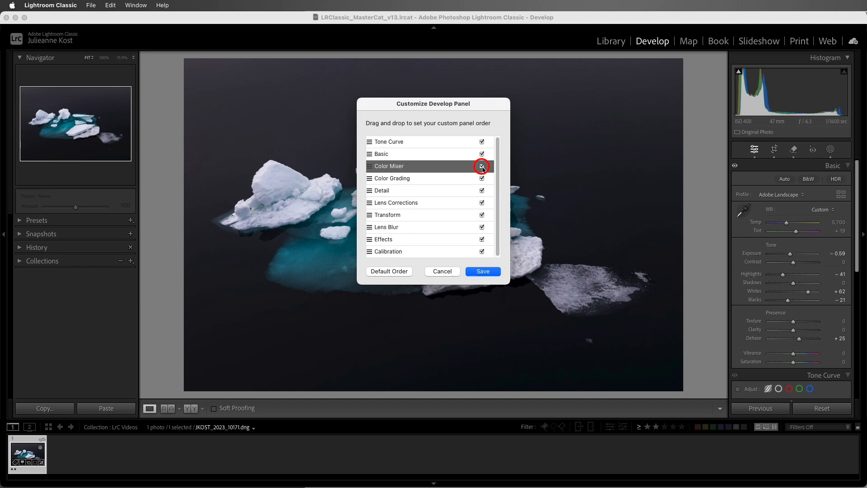
pyautogui.click(481, 166)
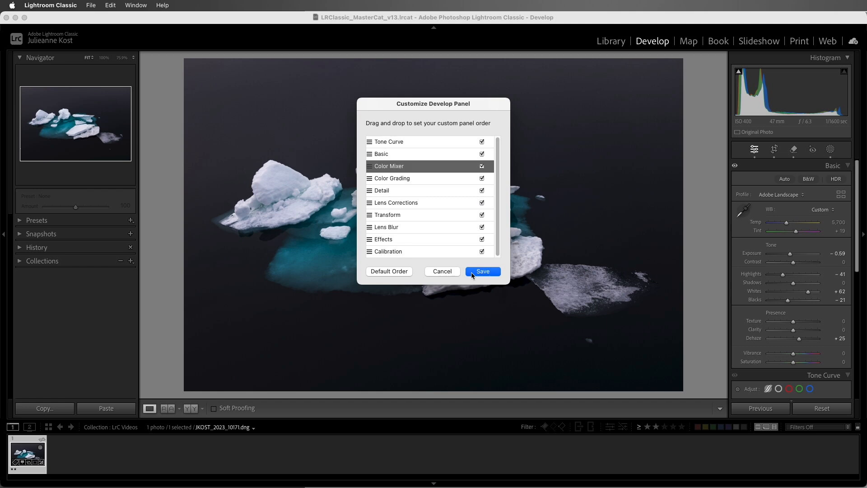
pyautogui.moveTo(459, 274)
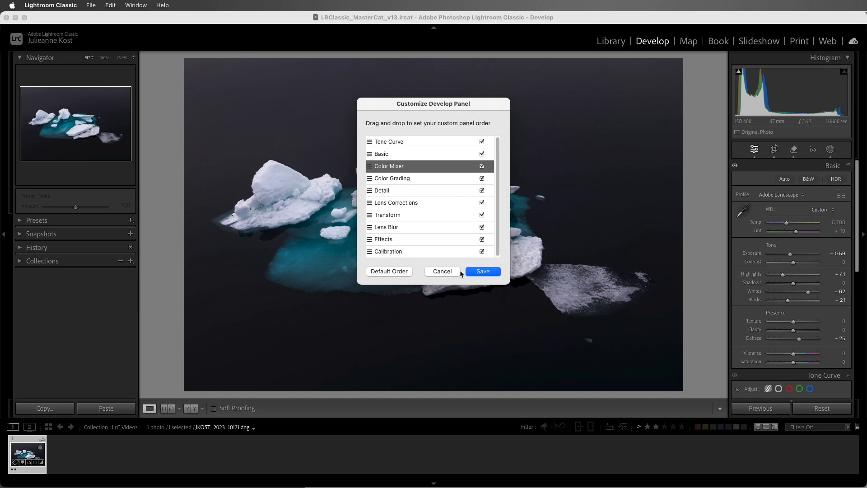
pyautogui.click(481, 271)
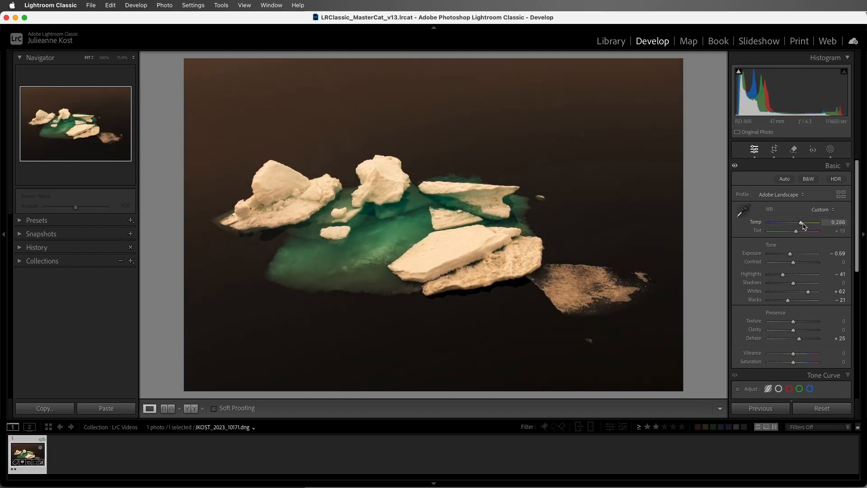
# Set the white balance Temp to a custom 9,336 K, warming the icebergs to orange.
pyautogui.doubleClick(836, 222)
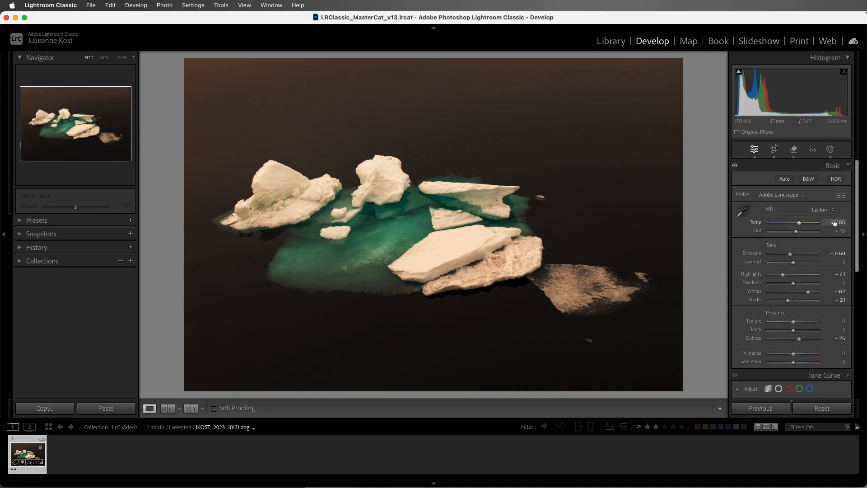
pyautogui.doubleClick(835, 222)
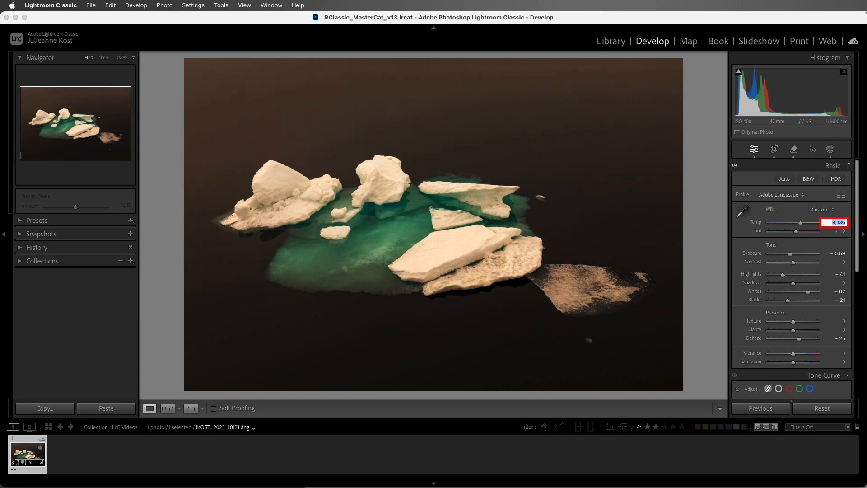
pyautogui.write('9,336')
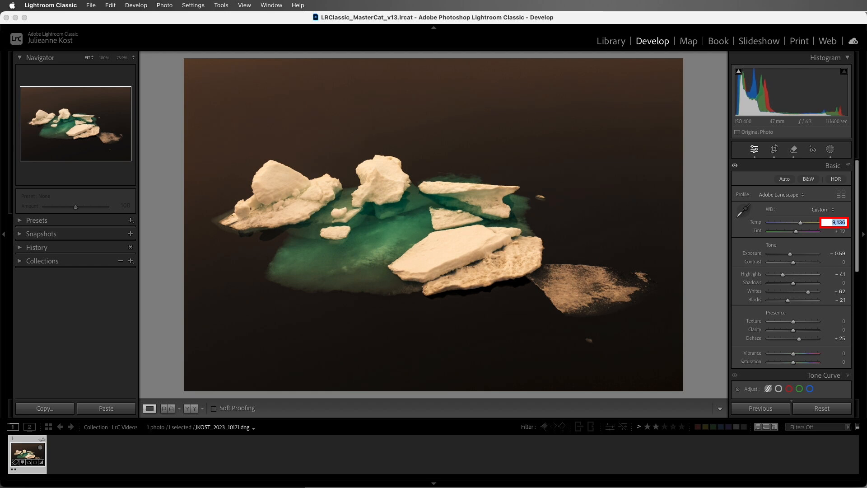
pyautogui.click(835, 230)
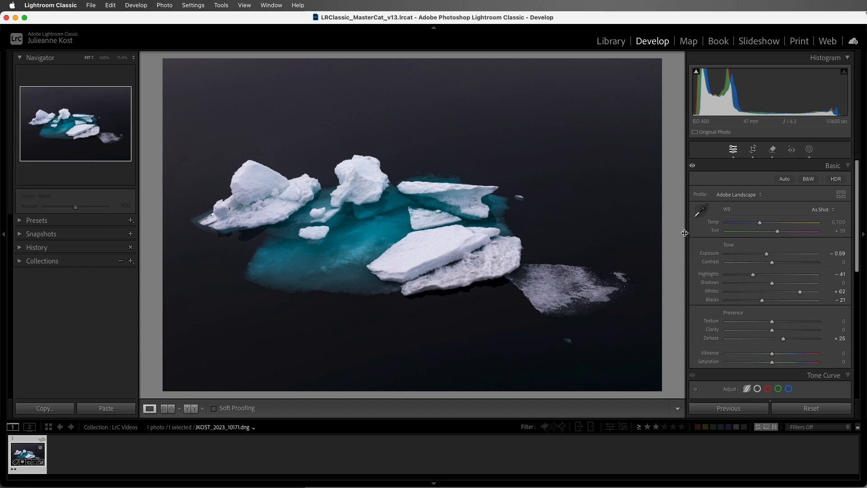
pyautogui.moveTo(691, 203)
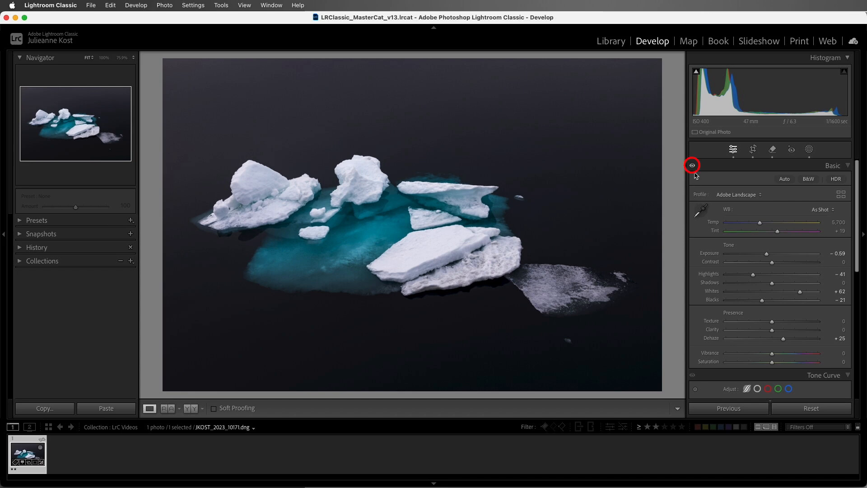
pyautogui.moveTo(692, 373)
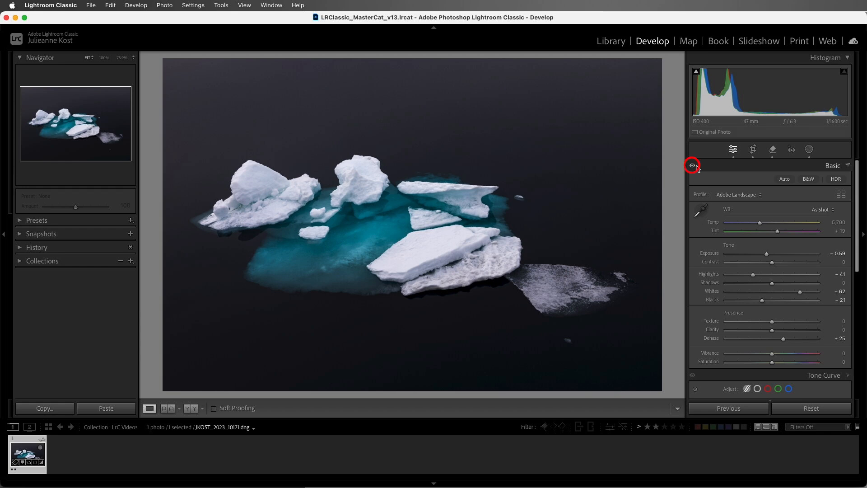
pyautogui.click(692, 164)
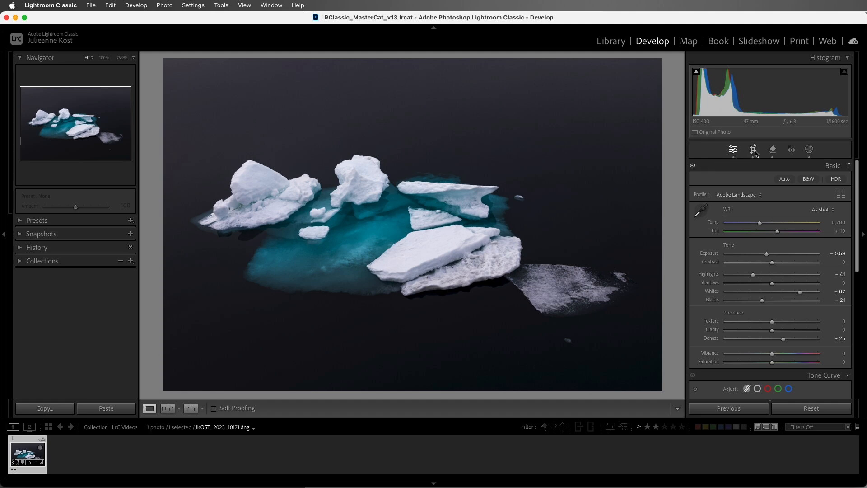
pyautogui.moveTo(772, 149)
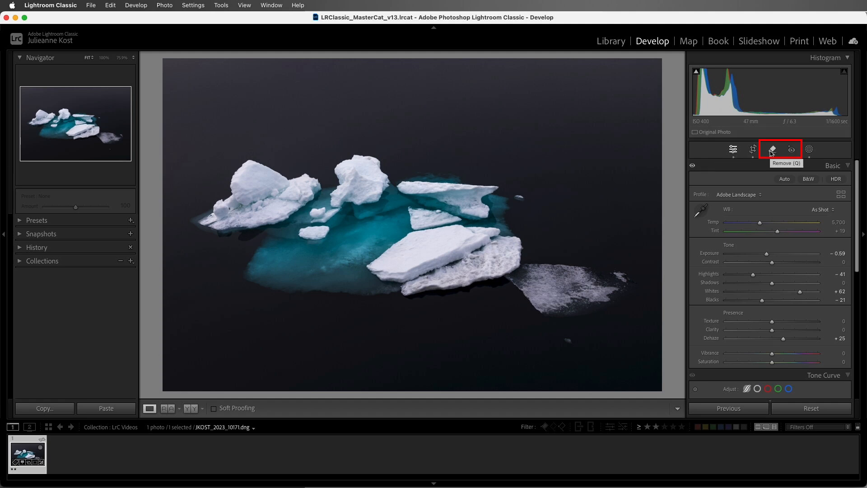
pyautogui.click(770, 149)
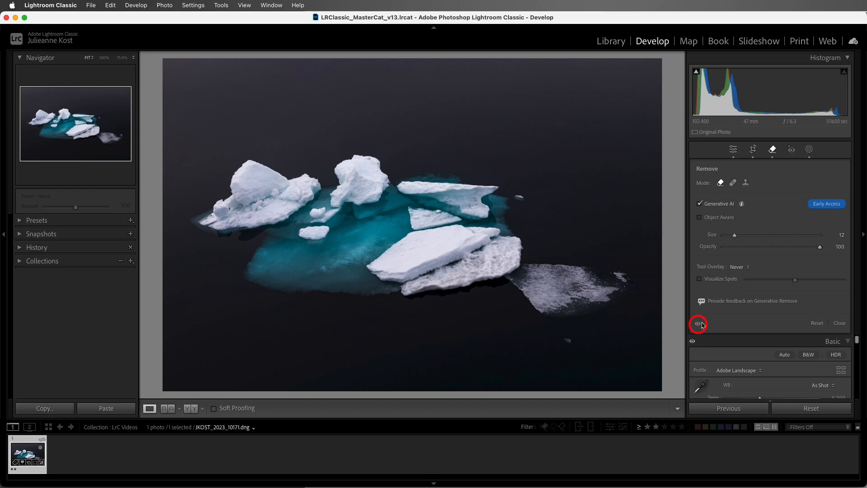
pyautogui.click(808, 149)
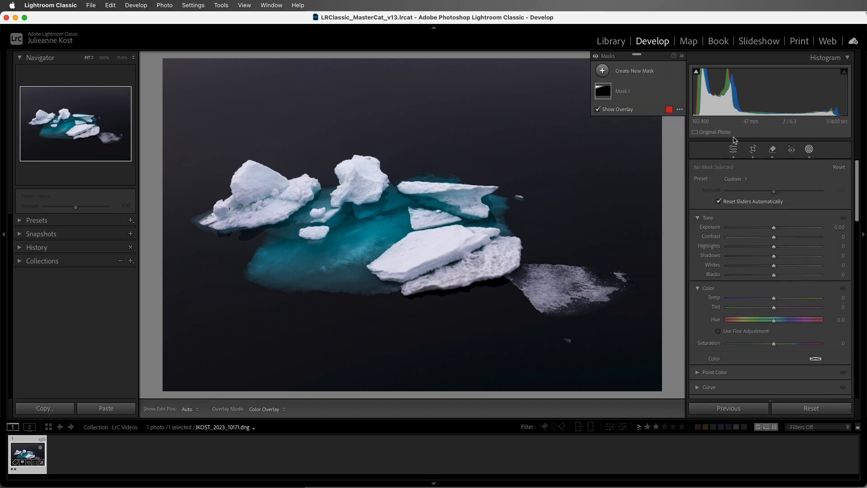
pyautogui.click(595, 56)
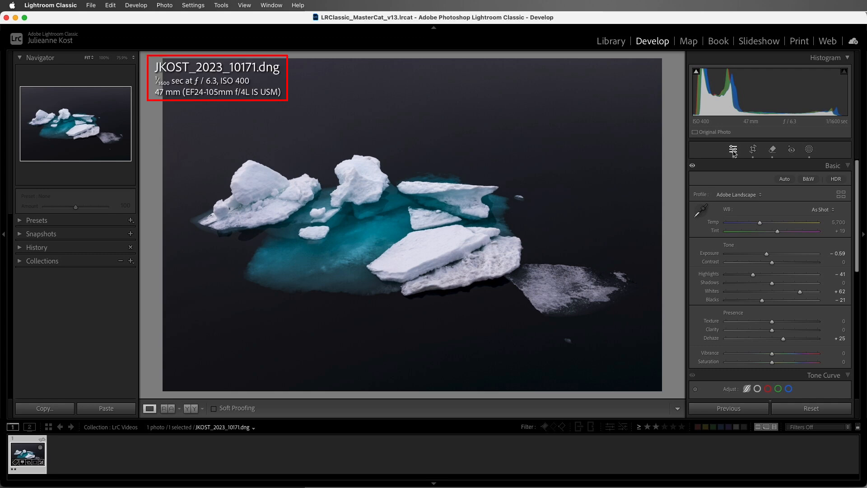
pyautogui.moveTo(716, 142)
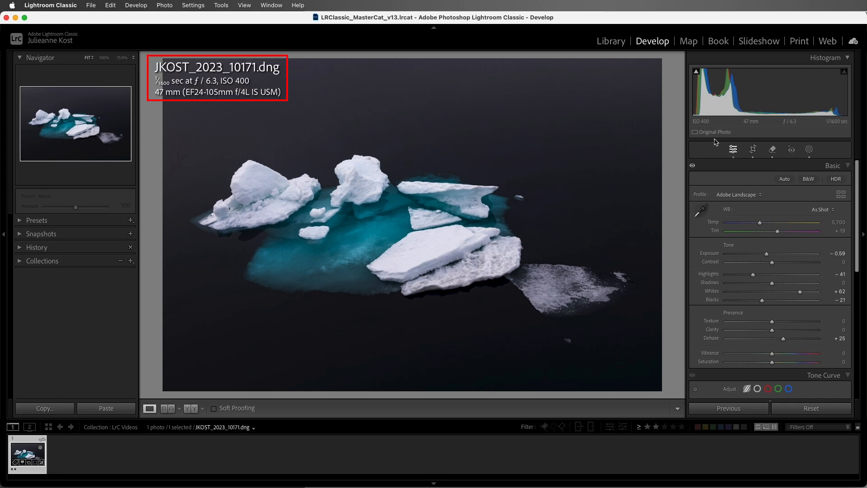
# Review the Loupe Info settings in the Develop View Options dialog and close it.
pyautogui.click(245, 5)
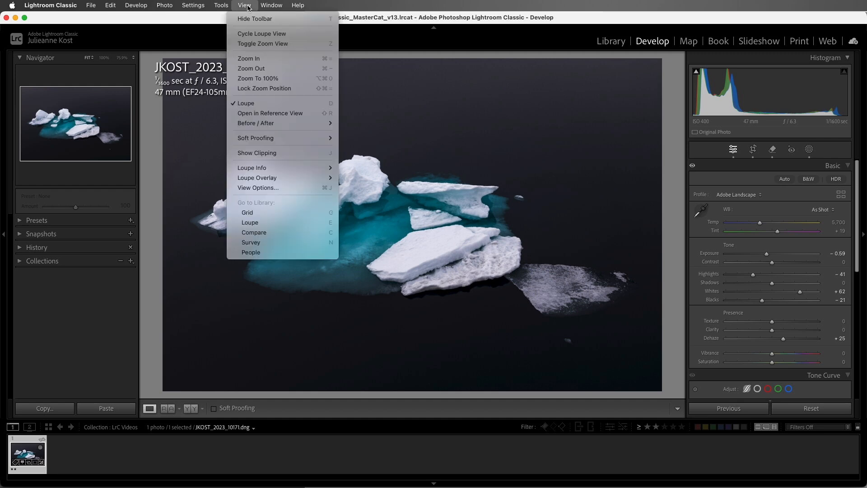
pyautogui.click(257, 188)
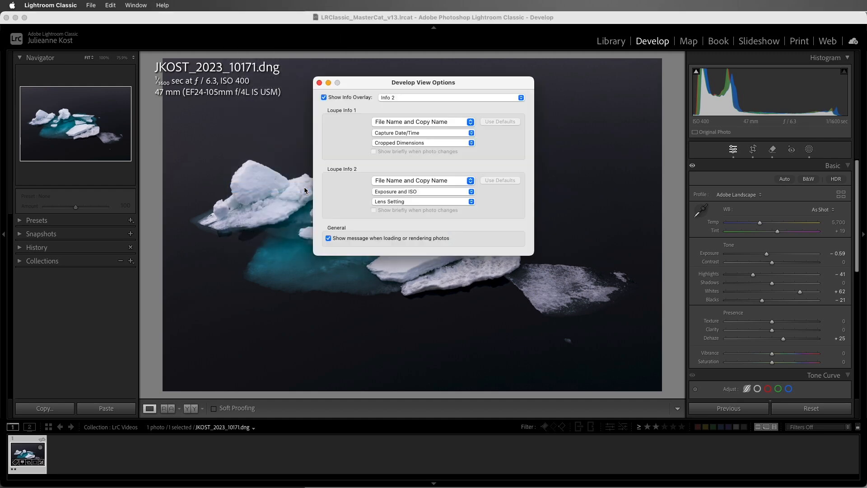
pyautogui.moveTo(338, 164)
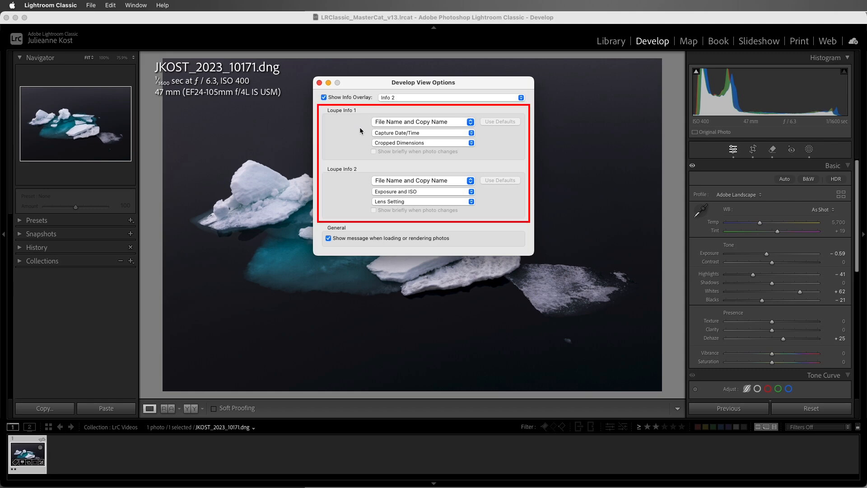
pyautogui.moveTo(358, 192)
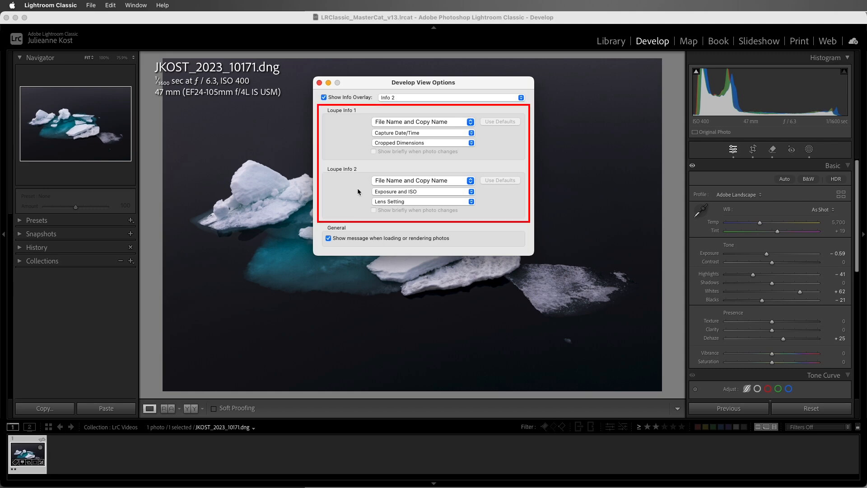
pyautogui.moveTo(319, 83)
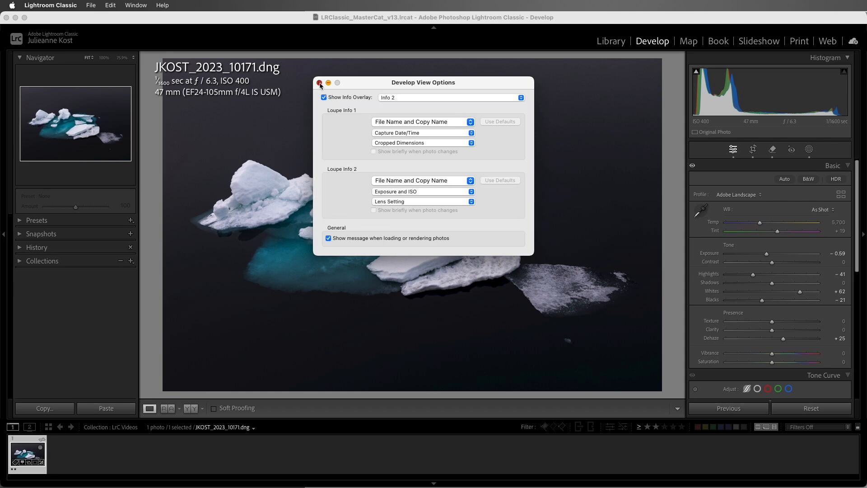
pyautogui.click(319, 84)
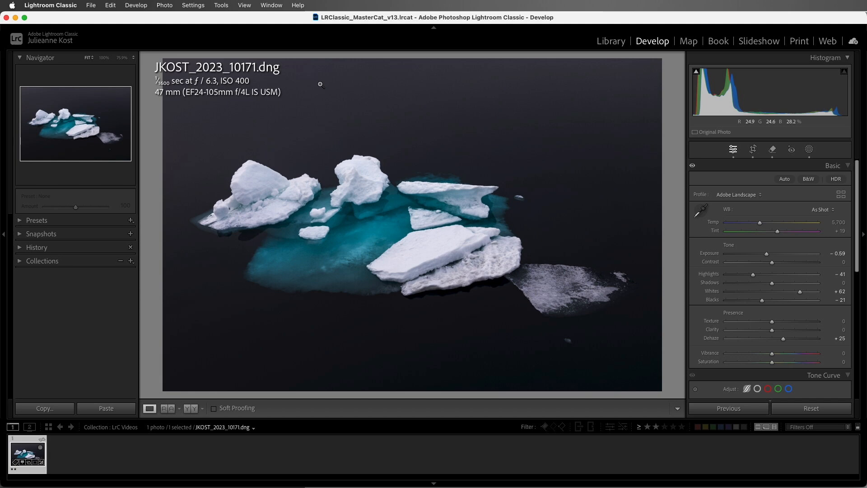
pyautogui.moveTo(340, 182)
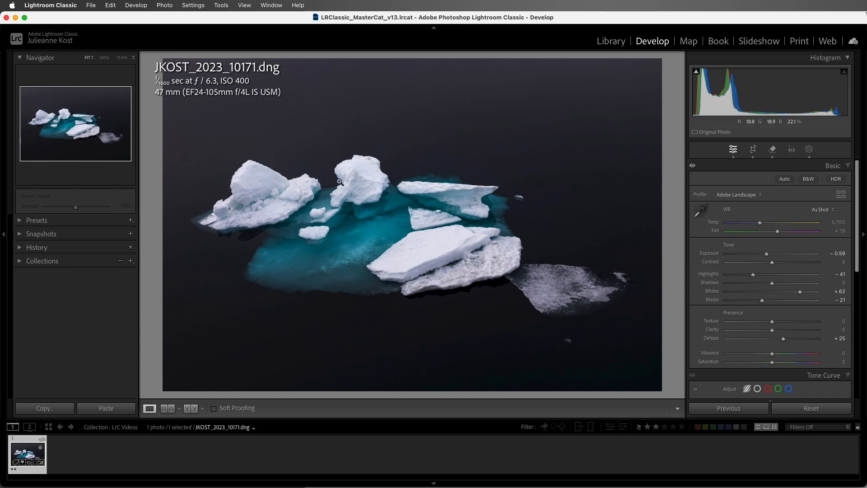
pyautogui.moveTo(344, 189)
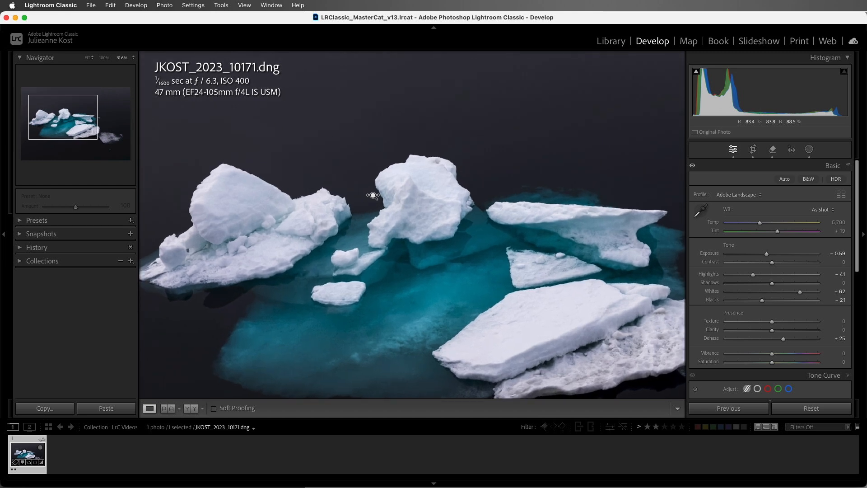
pyautogui.moveTo(371, 194)
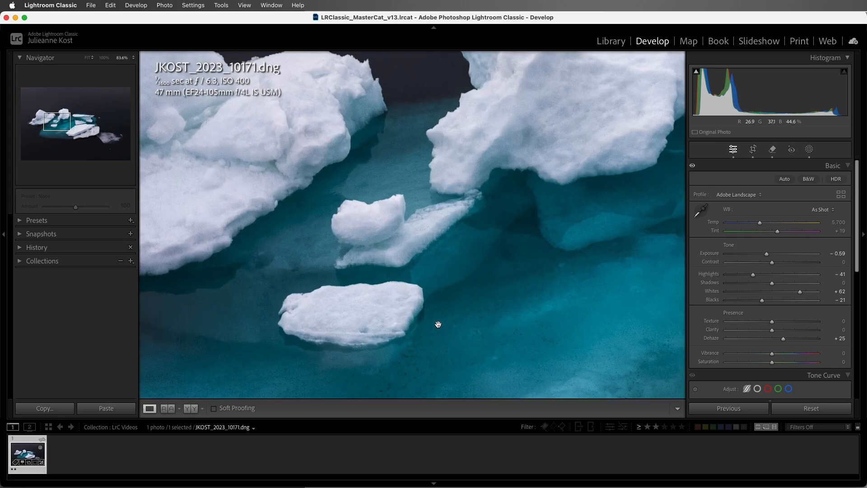
# Magnify the iceberg photo to 100% from the Navigator header.
pyautogui.click(120, 57)
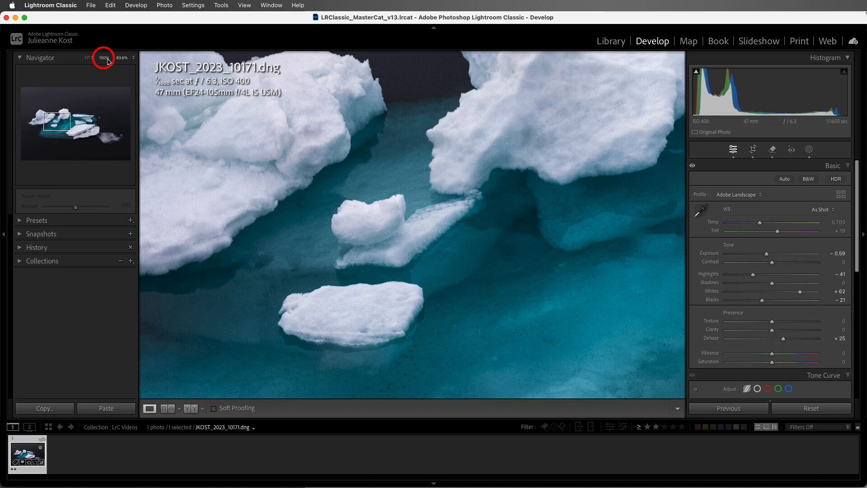
pyautogui.click(103, 58)
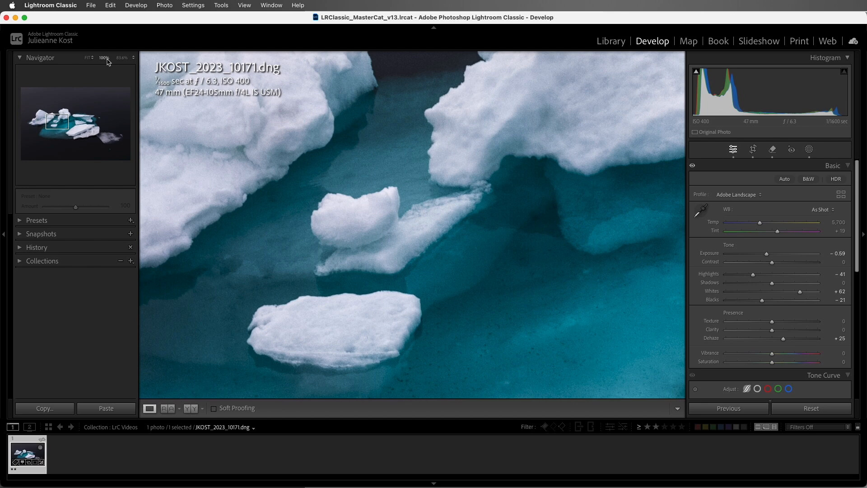
pyautogui.moveTo(88, 257)
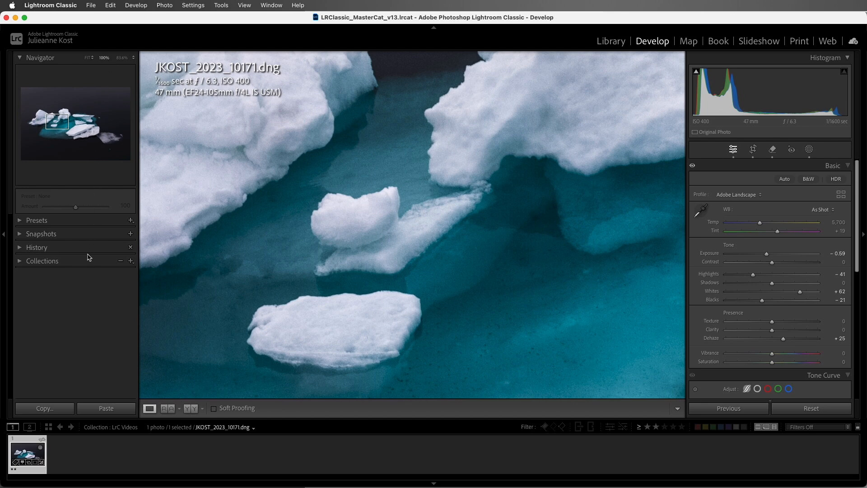
pyautogui.moveTo(21, 263)
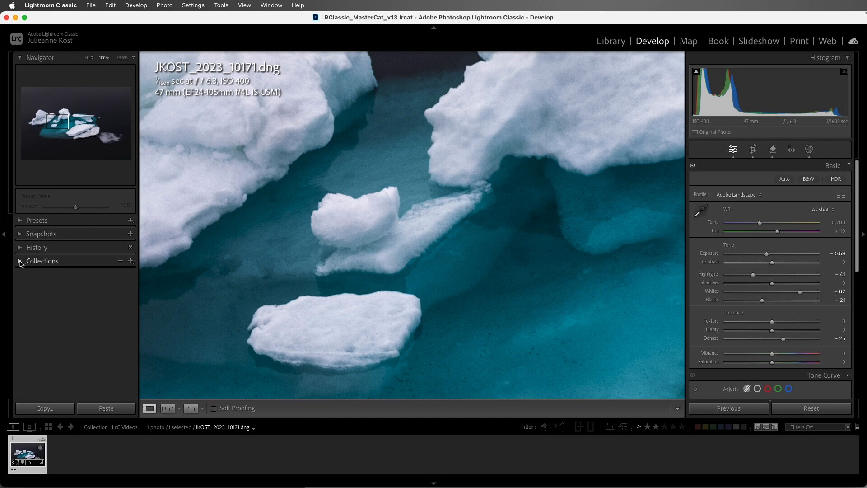
# Expand the Collections list showing Behance, Demo Files, LrC Videos and Social Media.
pyautogui.click(42, 260)
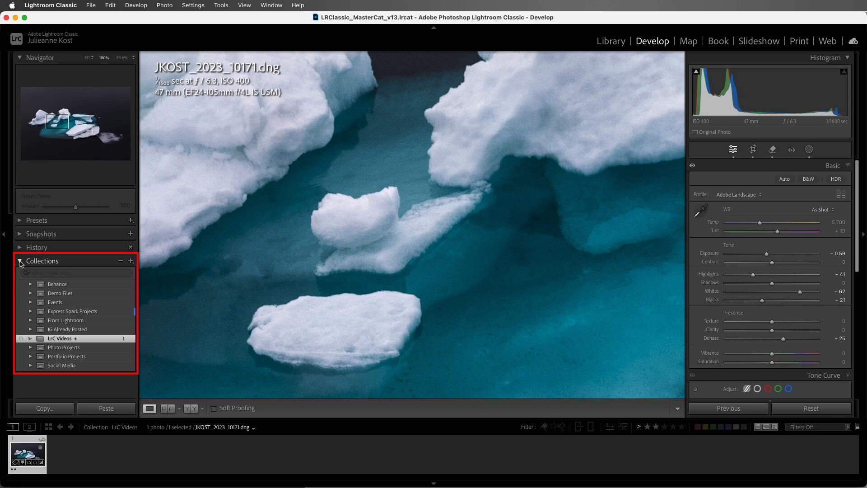
pyautogui.moveTo(28, 270)
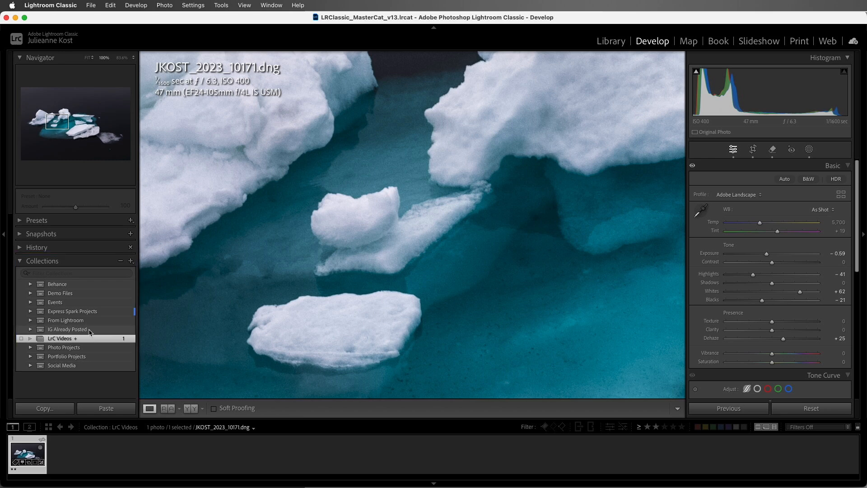
pyautogui.click(193, 5)
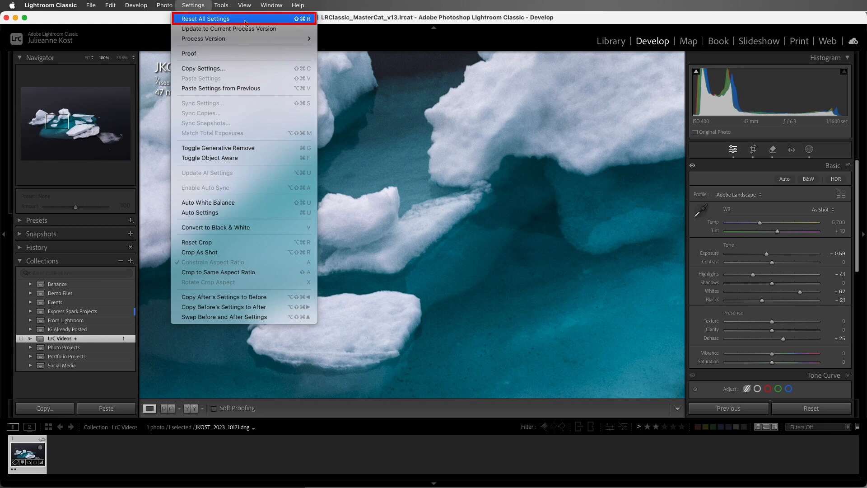
pyautogui.moveTo(338, 86)
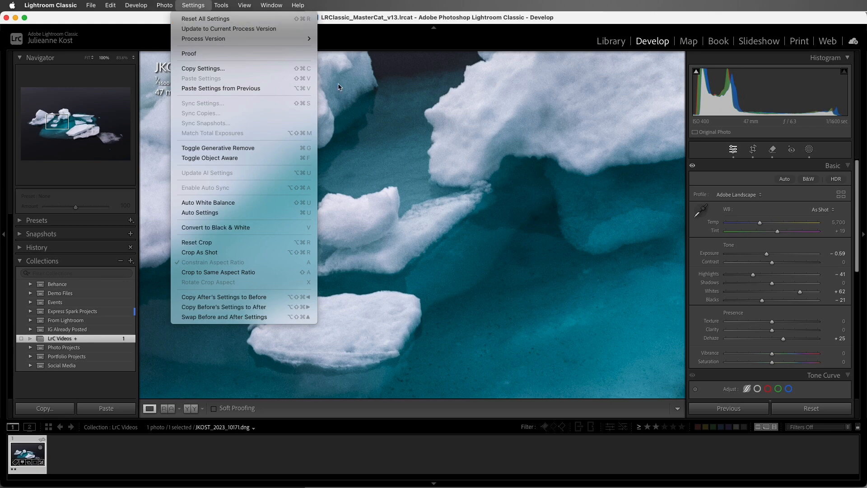
# Dismiss the Settings menu and return the whole iceberg photo to Fit view.
pyautogui.click(347, 90)
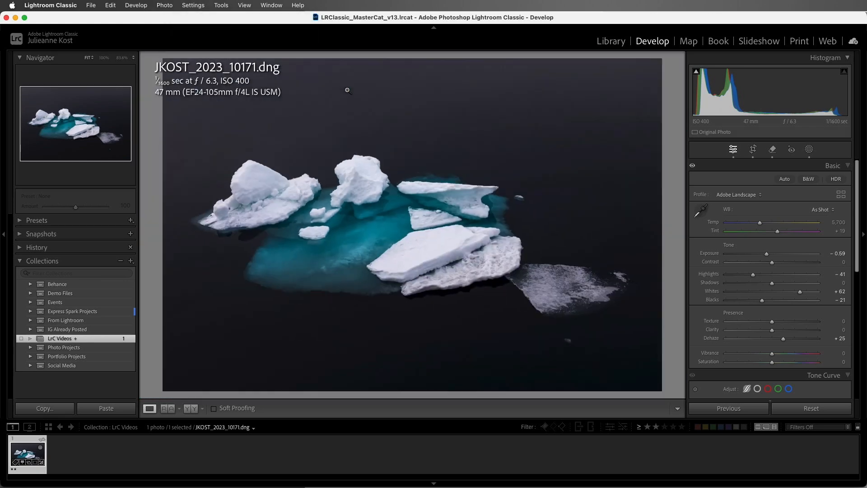